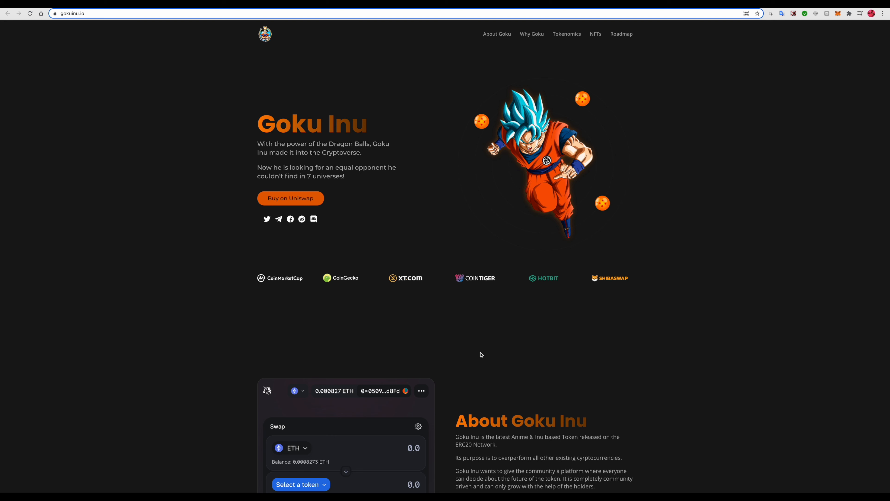
pyautogui.moveTo(282, 295)
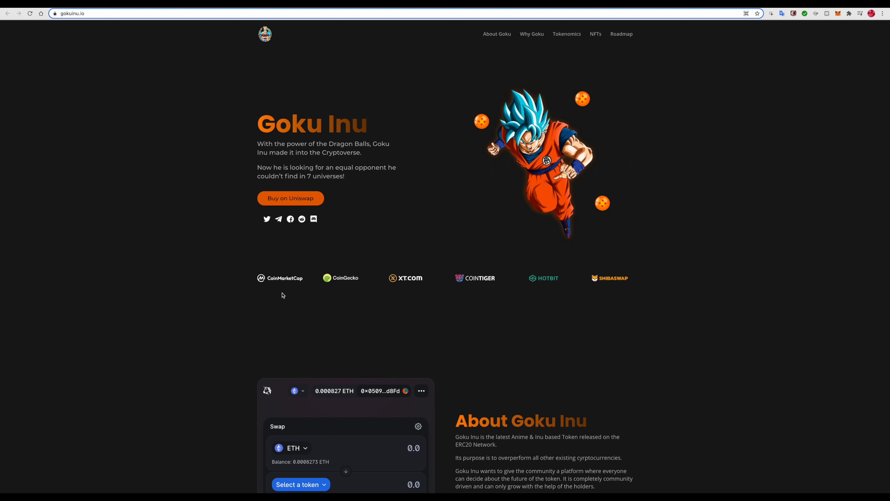
pyautogui.moveTo(299, 293)
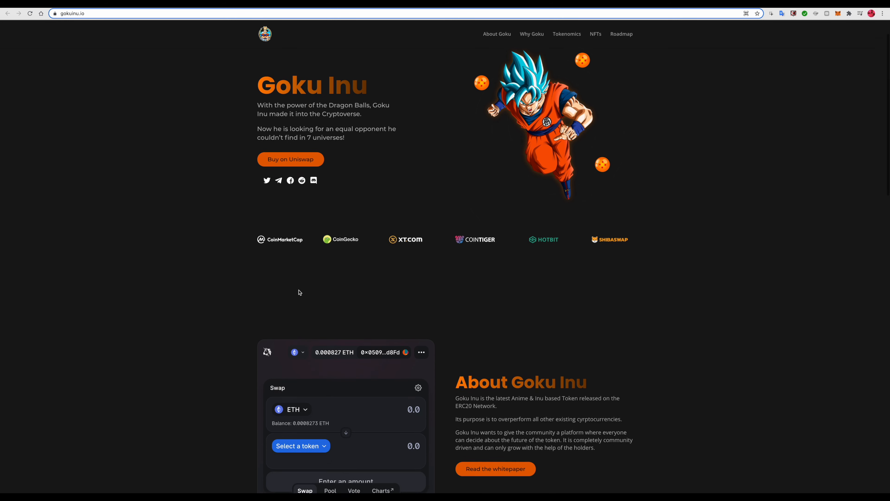
pyautogui.scroll(-3)
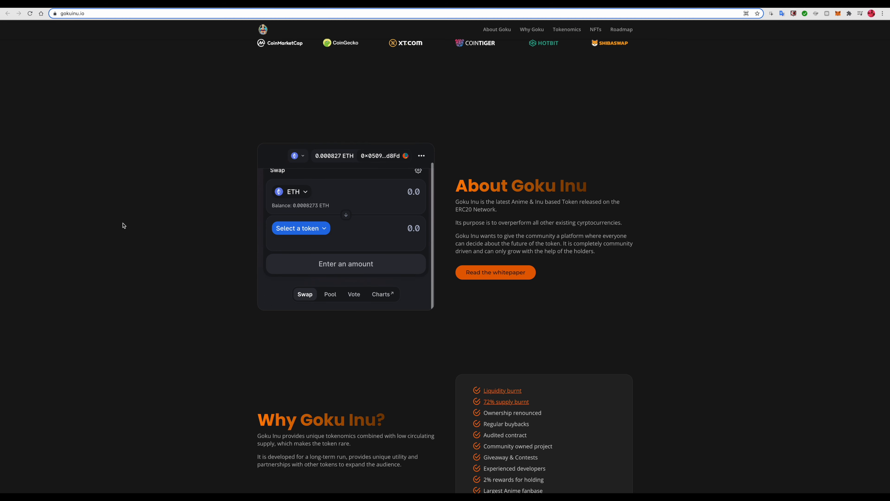
pyautogui.scroll(-3)
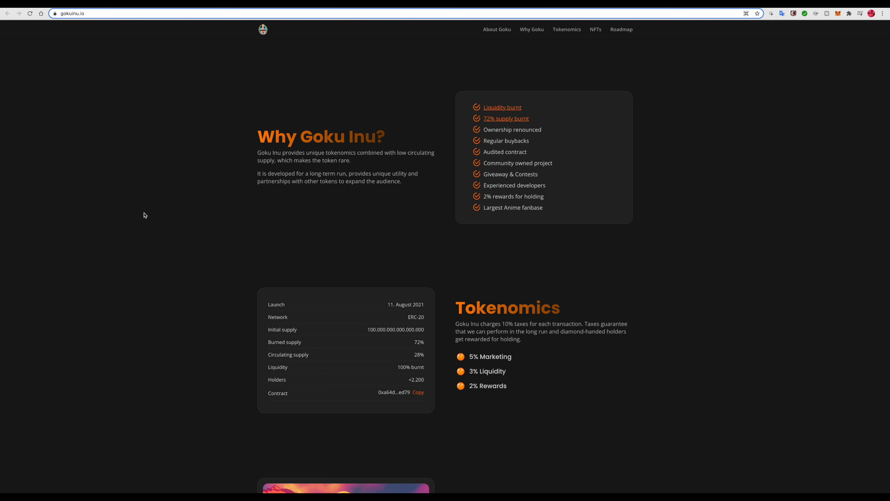
pyautogui.moveTo(668, 13)
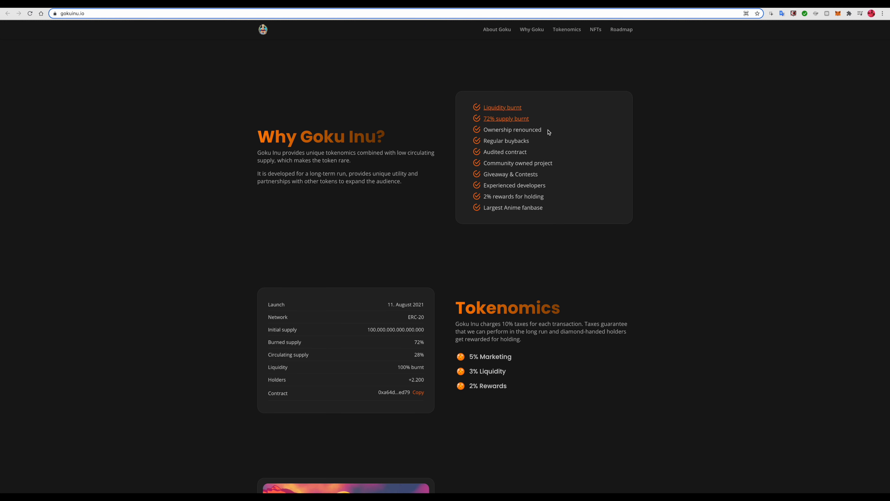
pyautogui.moveTo(550, 155)
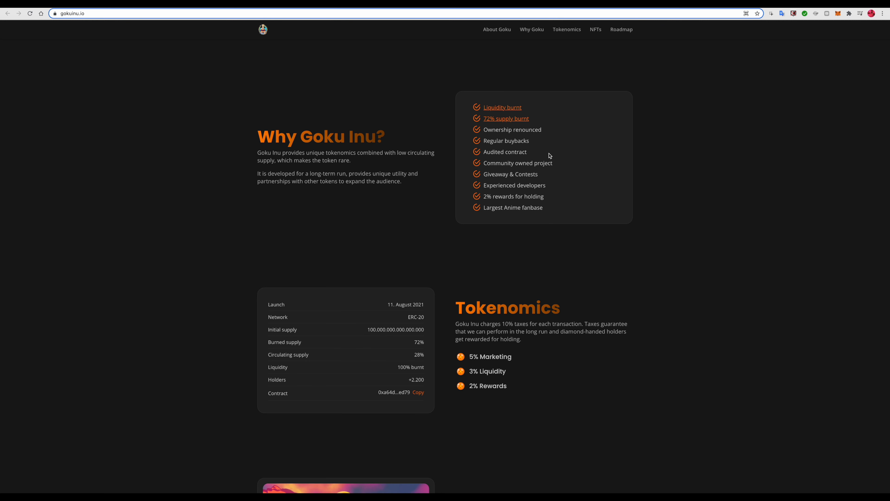
pyautogui.scroll(-3)
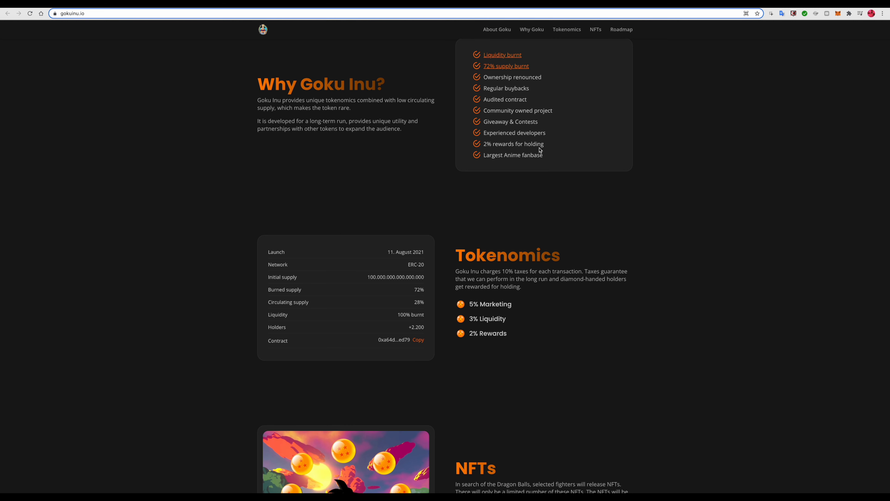
pyautogui.moveTo(508, 166)
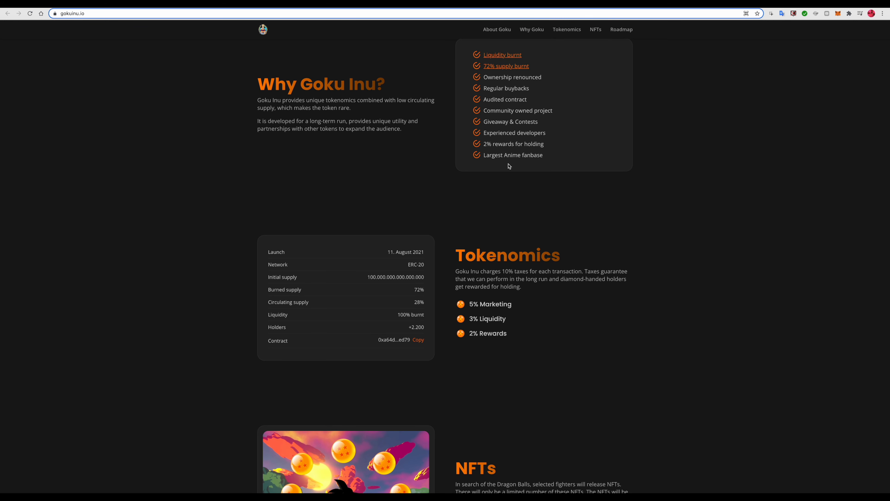
pyautogui.scroll(-3)
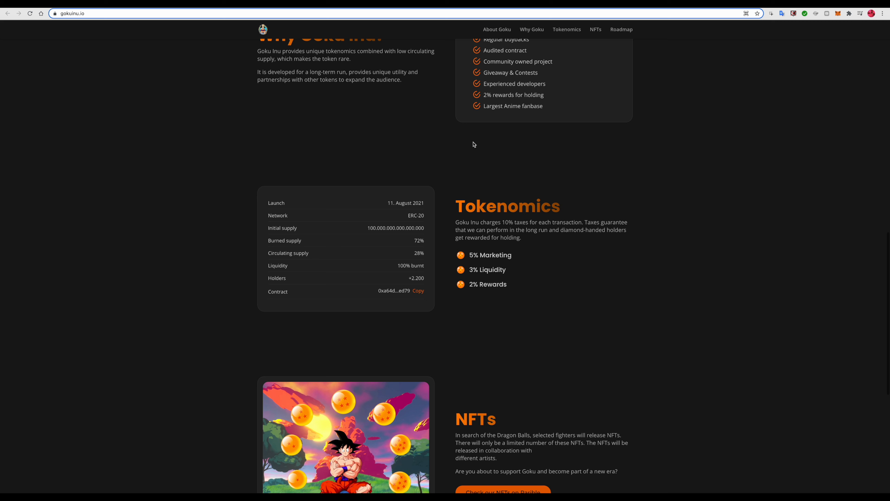
pyautogui.scroll(-3)
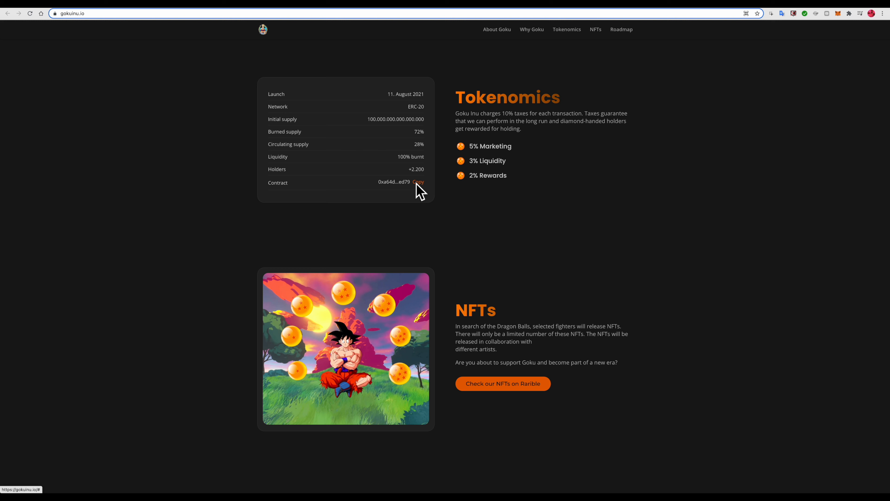
pyautogui.moveTo(406, 175)
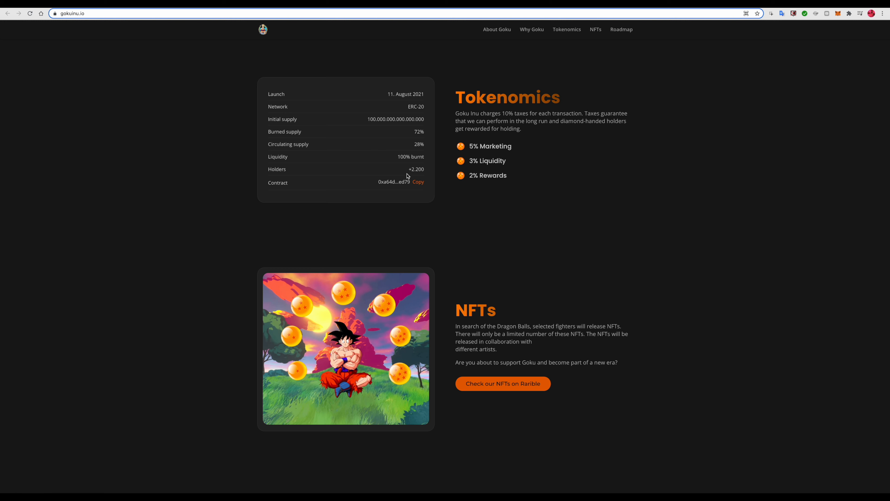
pyautogui.moveTo(427, 164)
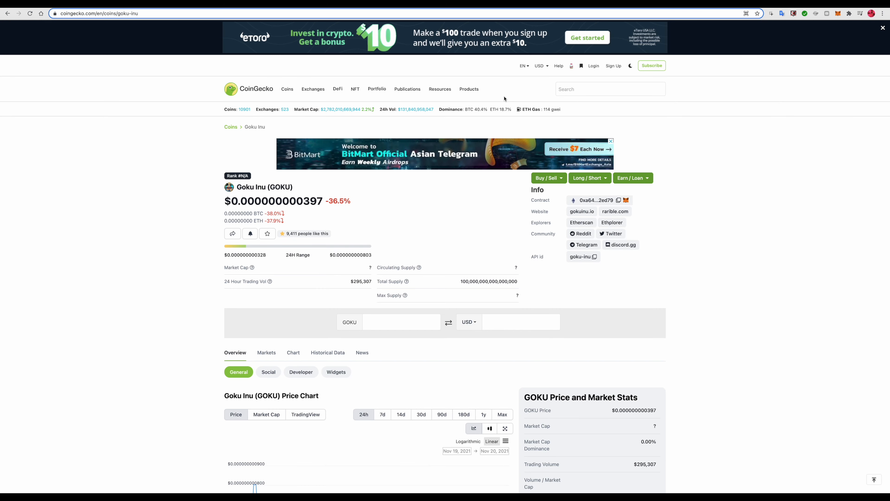
pyautogui.scroll(-3)
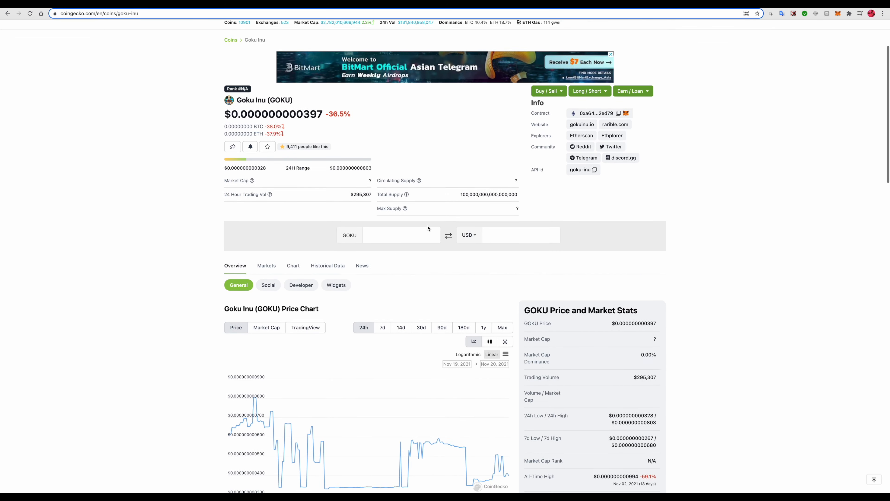
pyautogui.scroll(-3)
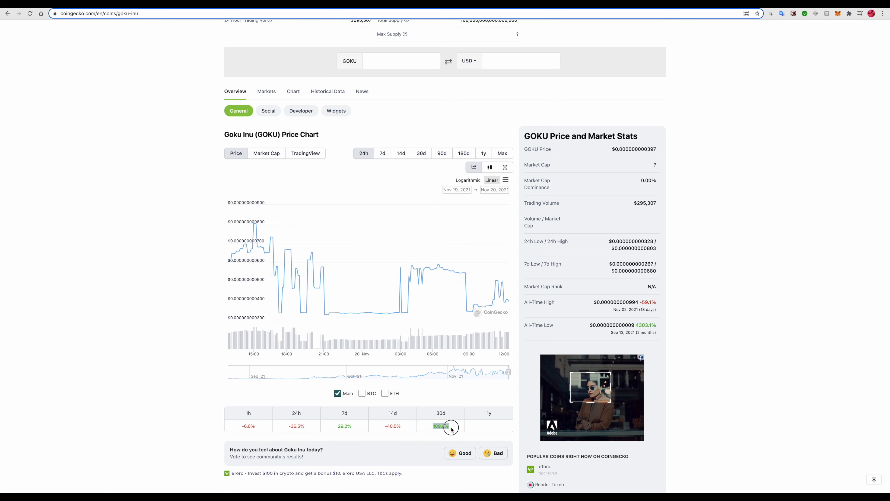
pyautogui.scroll(-3)
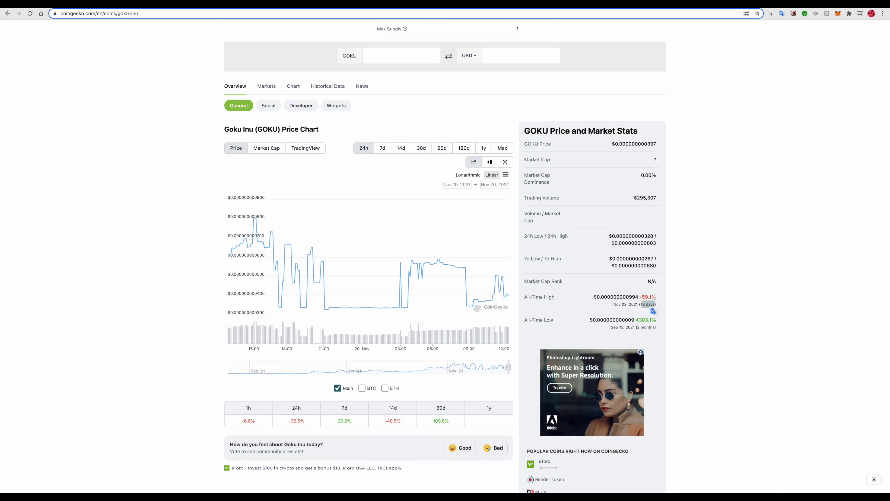
pyautogui.write('coinmarketcap.com/currencies/goku-inu/')
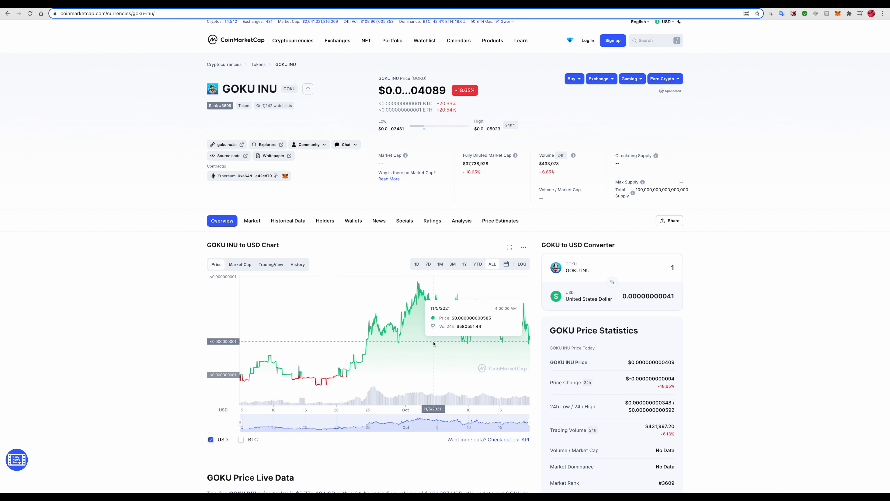
pyautogui.moveTo(533, 344)
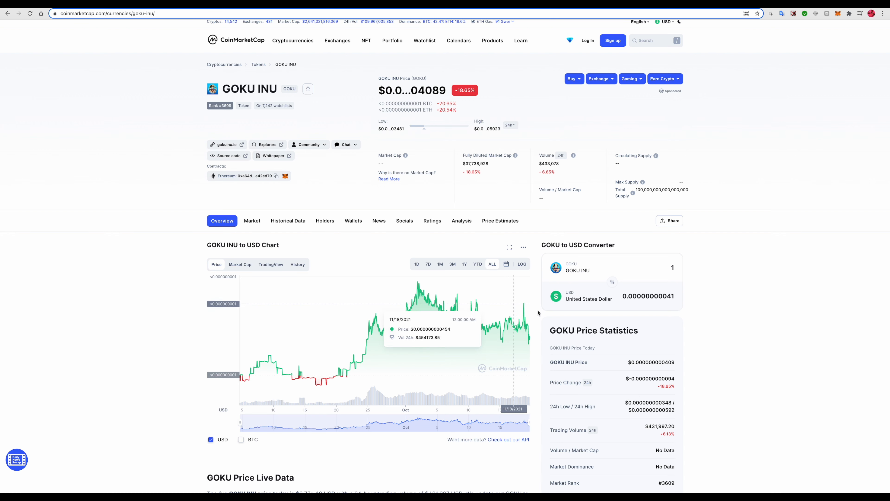
pyautogui.scroll(-3)
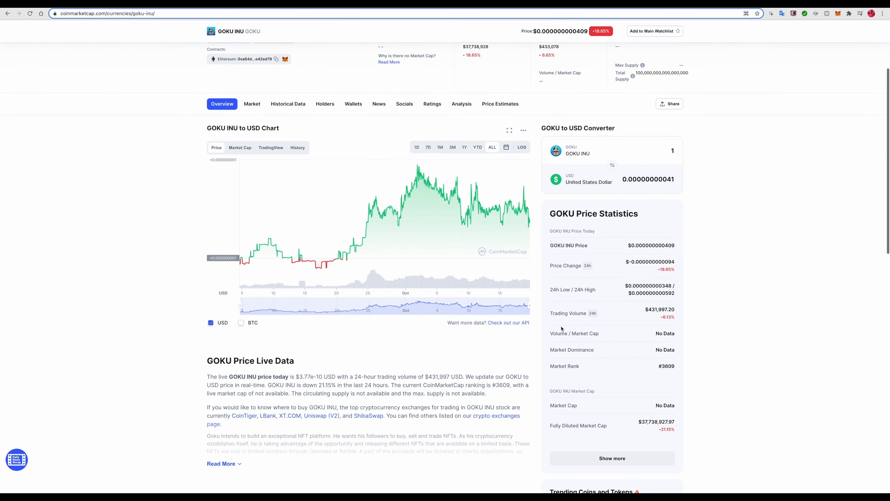
pyautogui.scroll(3)
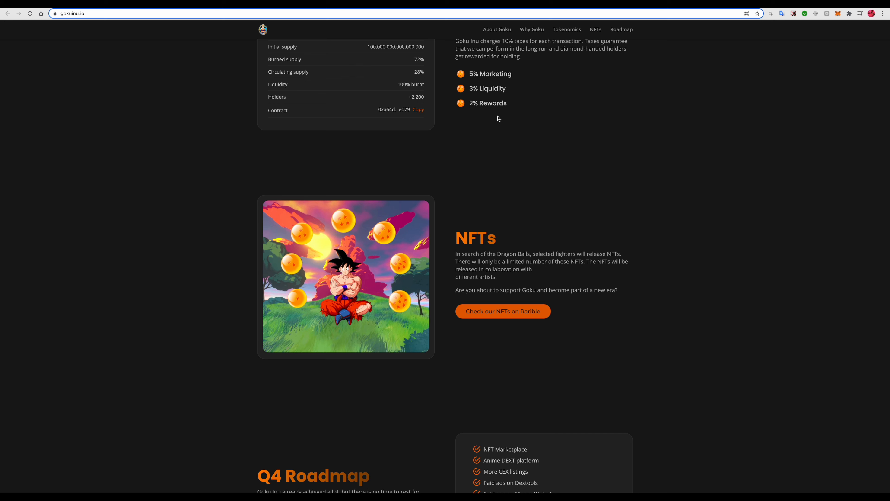
pyautogui.moveTo(400, 176)
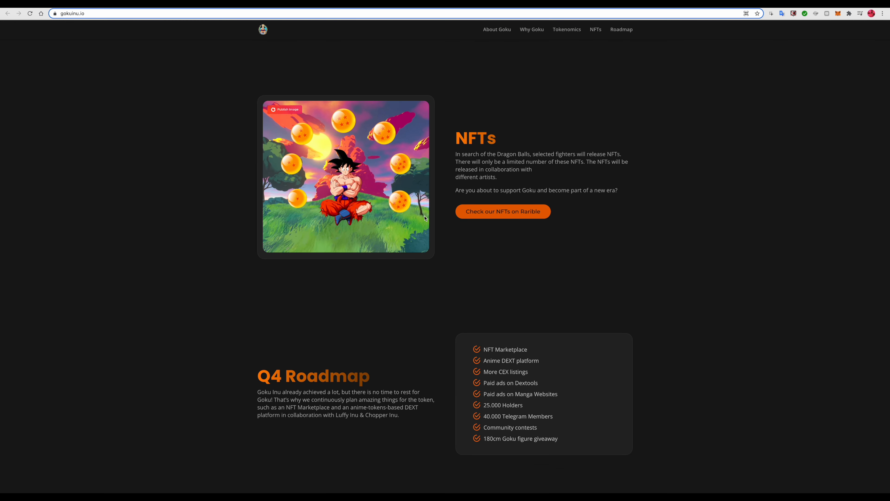
pyautogui.moveTo(438, 354)
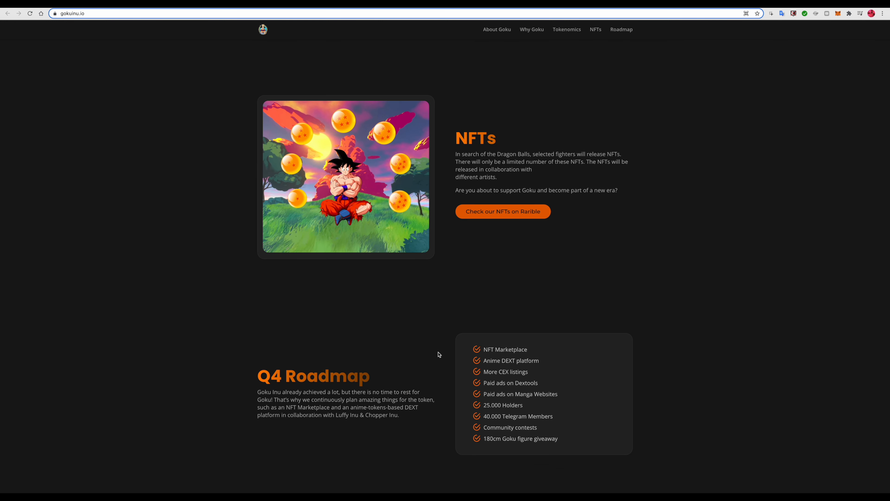
pyautogui.moveTo(367, 347)
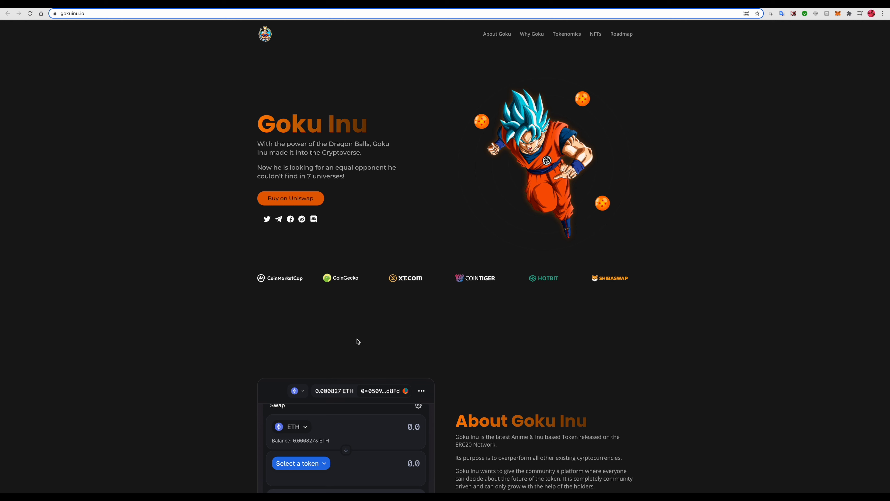
pyautogui.moveTo(287, 246)
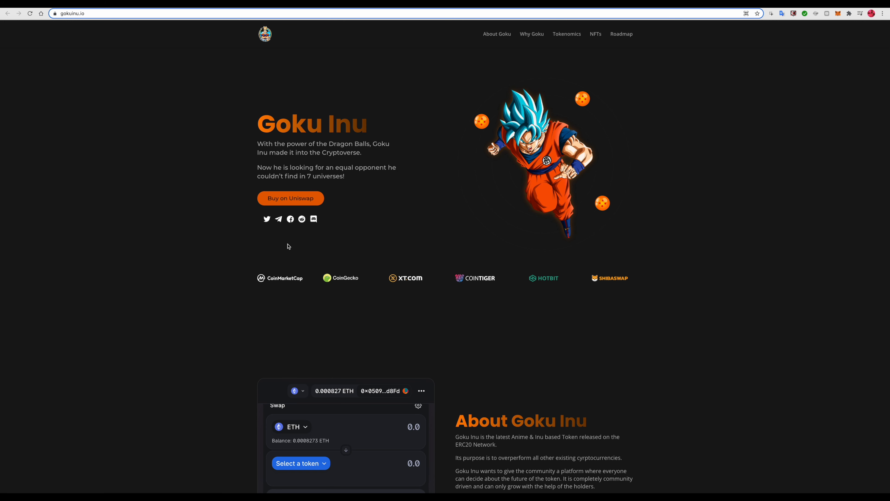